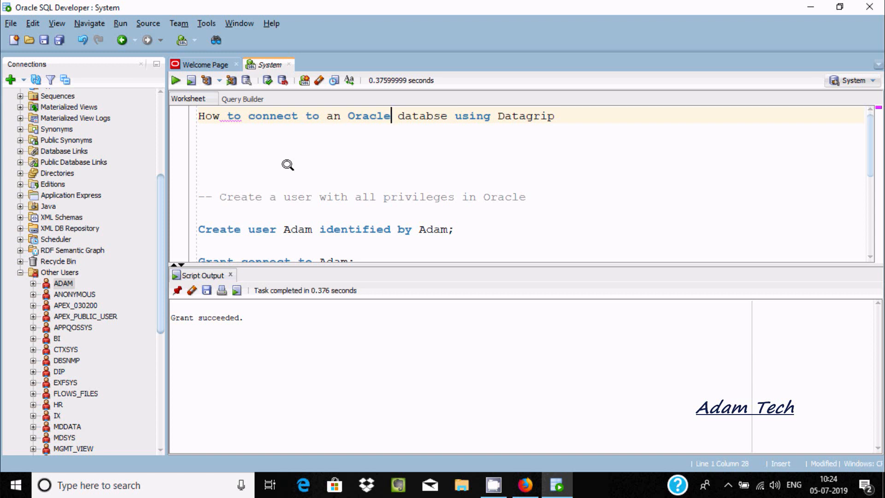
mouse_move(431, 117)
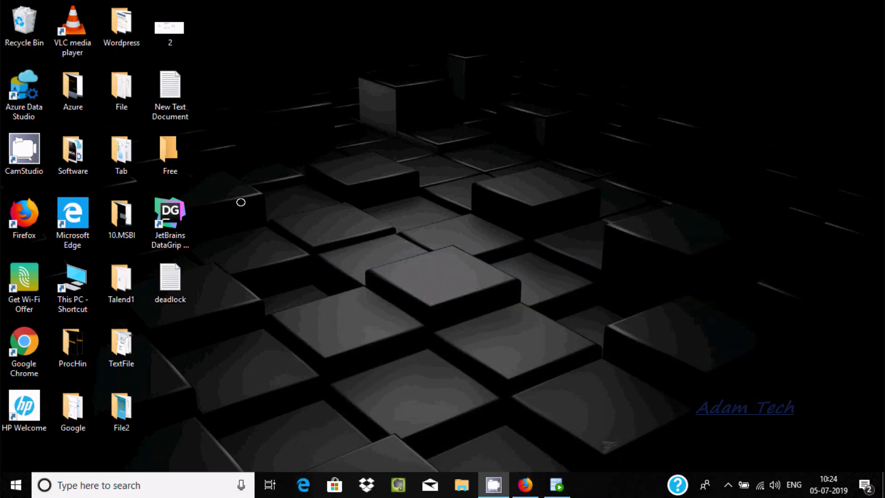
click(170, 213)
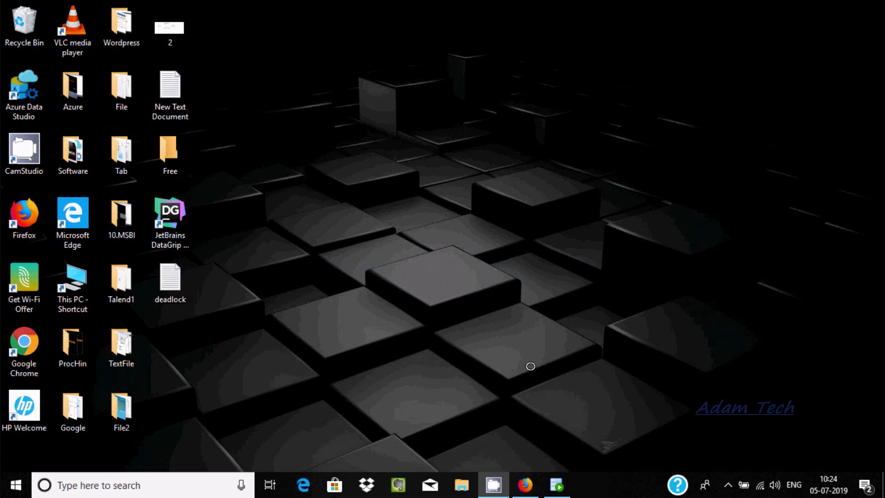
mouse_move(469, 399)
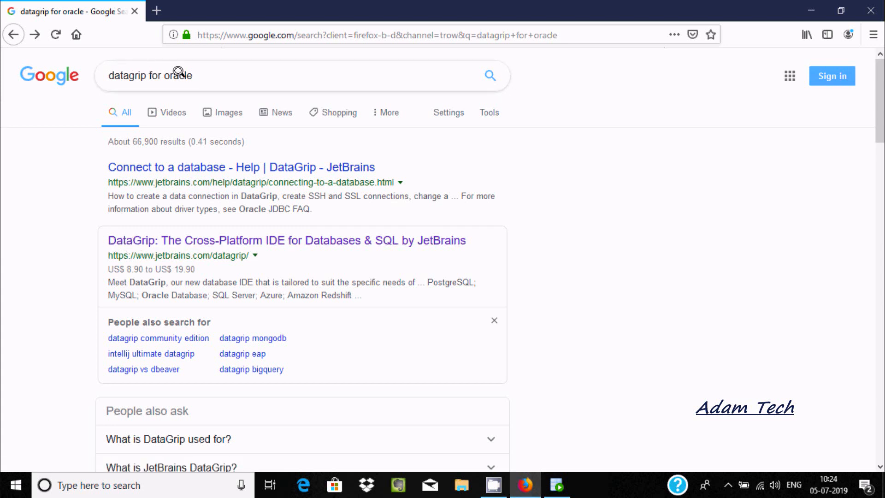
mouse_move(160, 75)
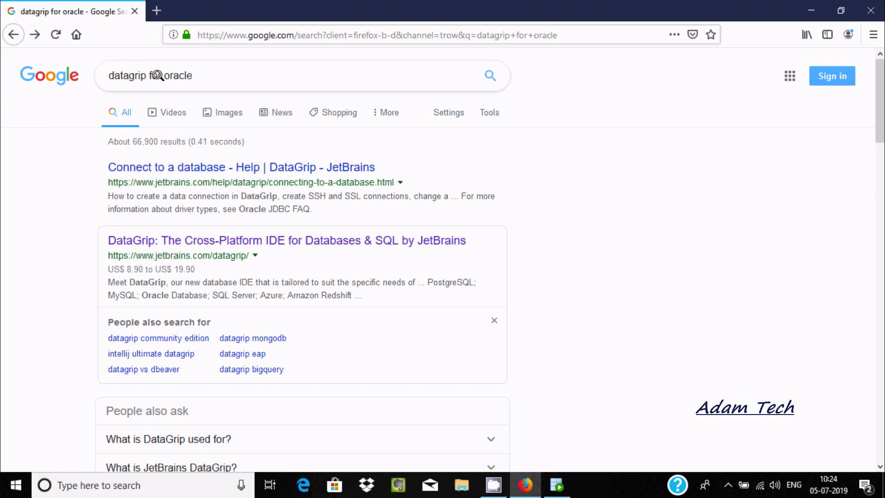
mouse_move(139, 239)
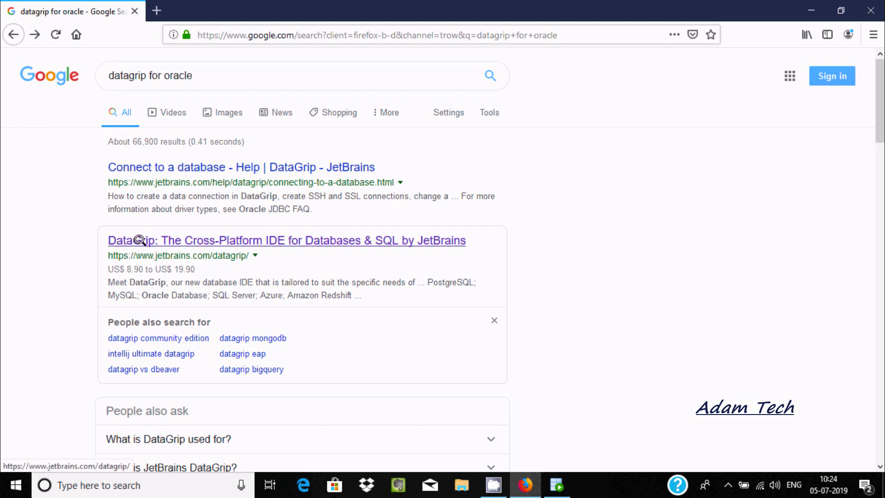
mouse_move(160, 250)
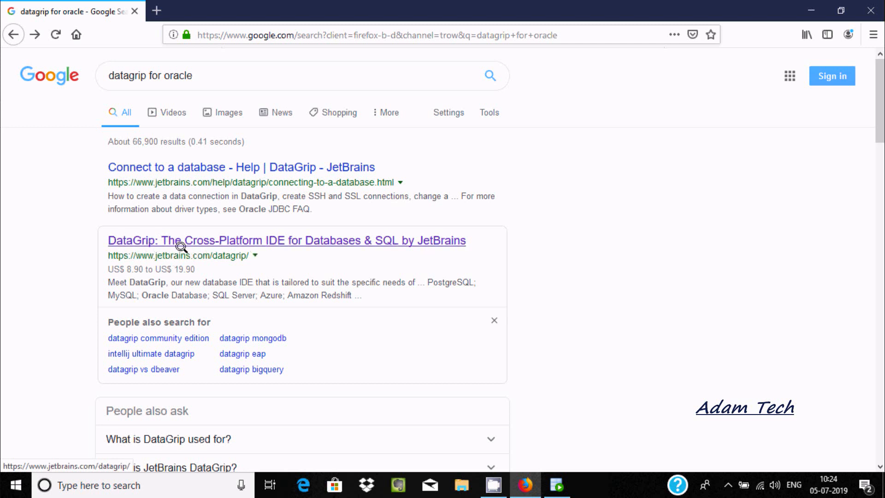
mouse_move(226, 243)
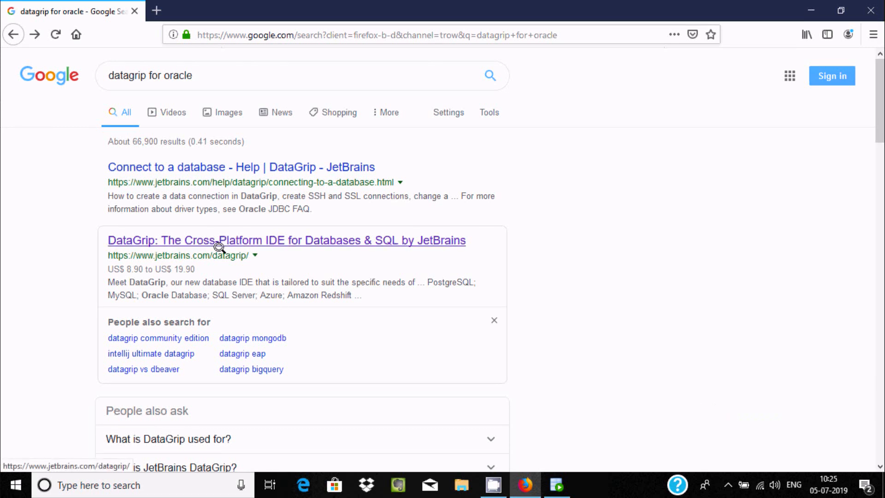
click(286, 239)
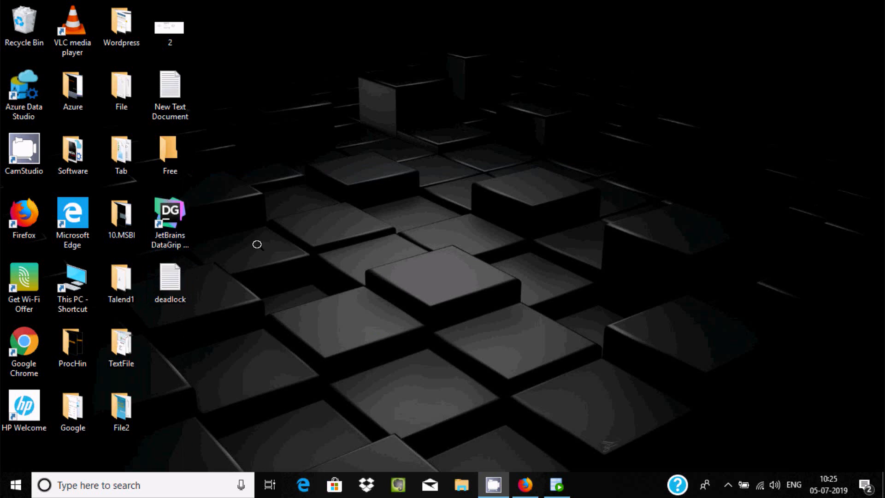
Step: Launch DataGrip from the desktop shortcut into the PostgreSQL console project
click(169, 220)
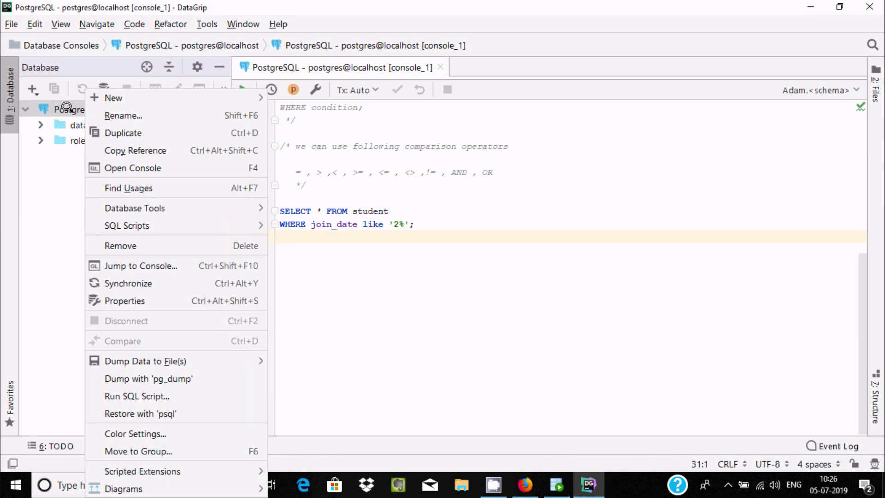
mouse_move(112, 98)
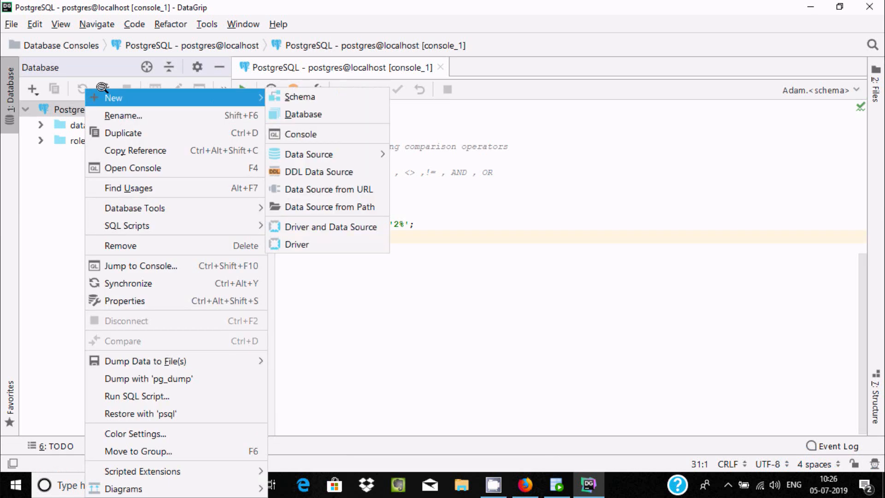
mouse_move(309, 154)
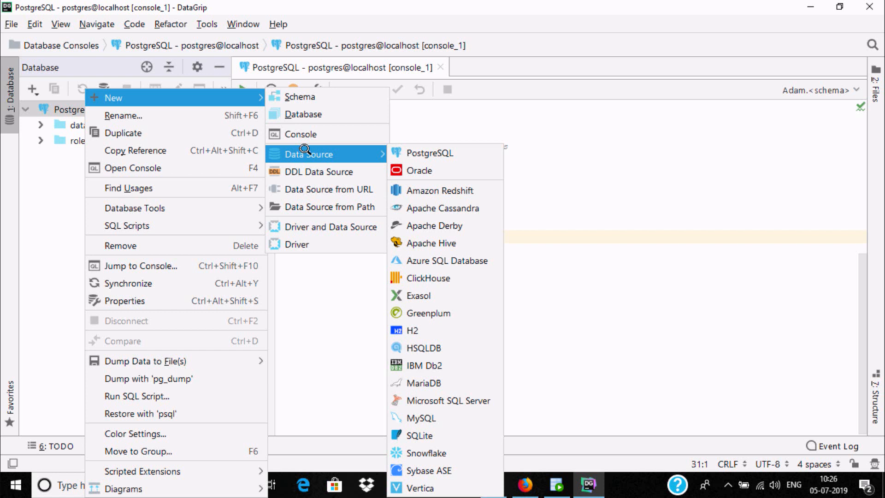
mouse_move(420, 170)
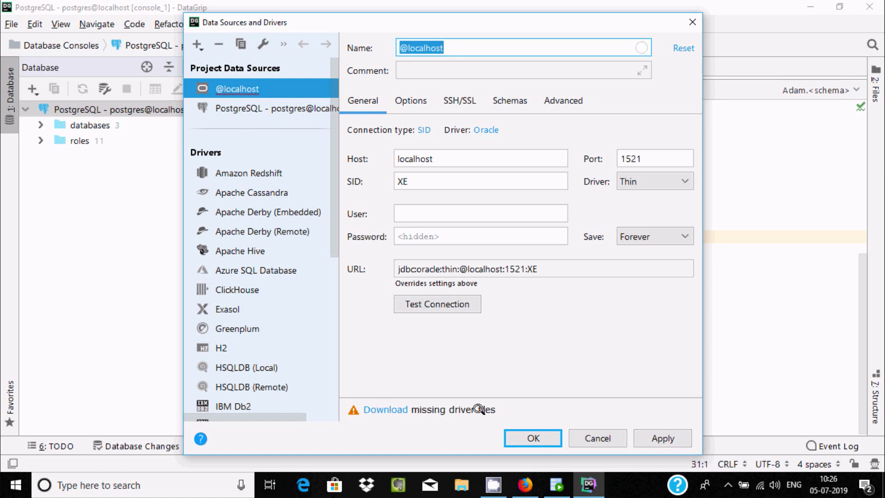
mouse_move(403, 339)
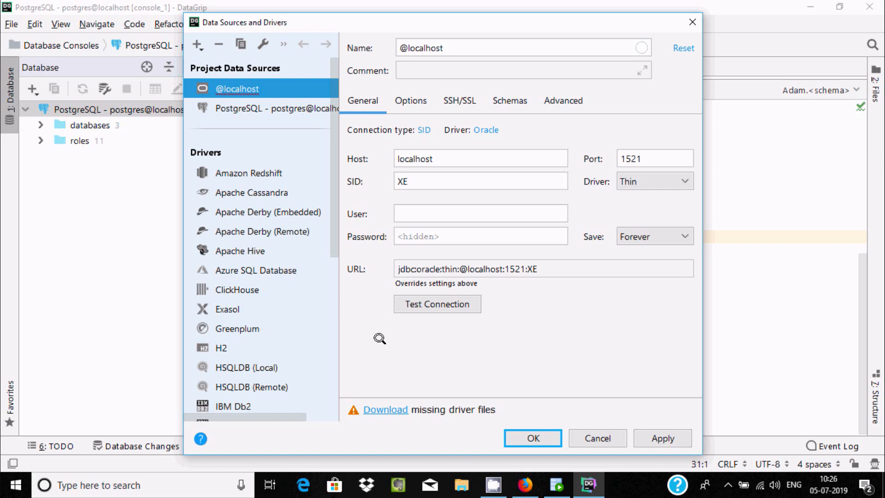
Step: Download the missing Oracle driver files for the new data source
click(385, 409)
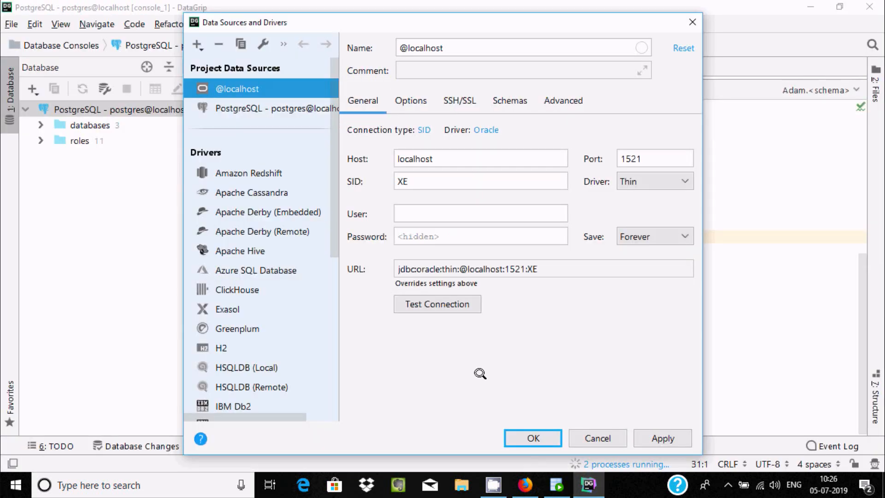
mouse_move(476, 361)
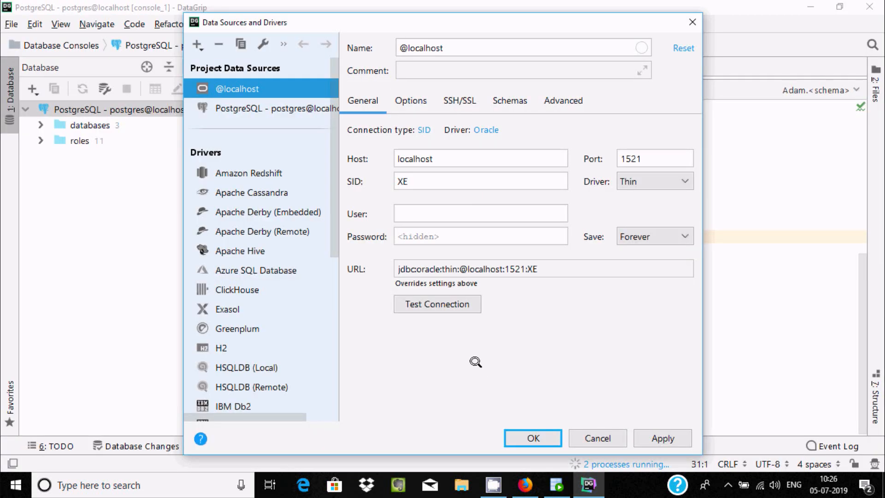
mouse_move(478, 322)
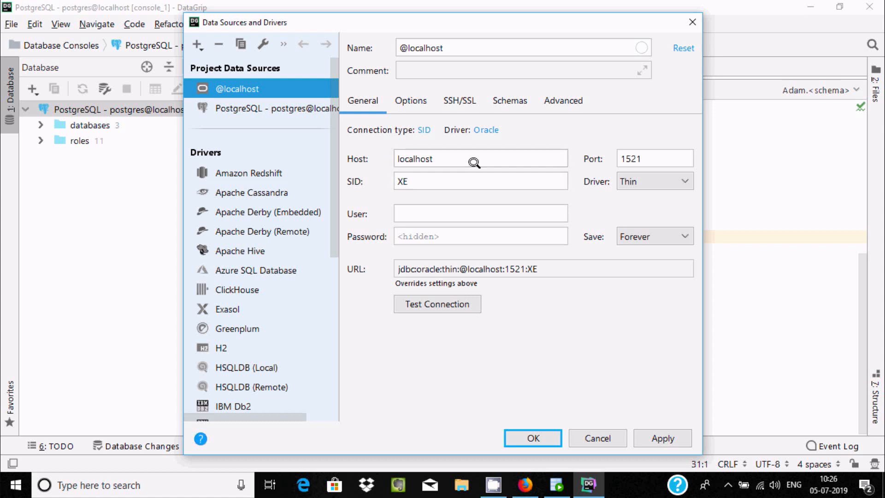
mouse_move(430, 152)
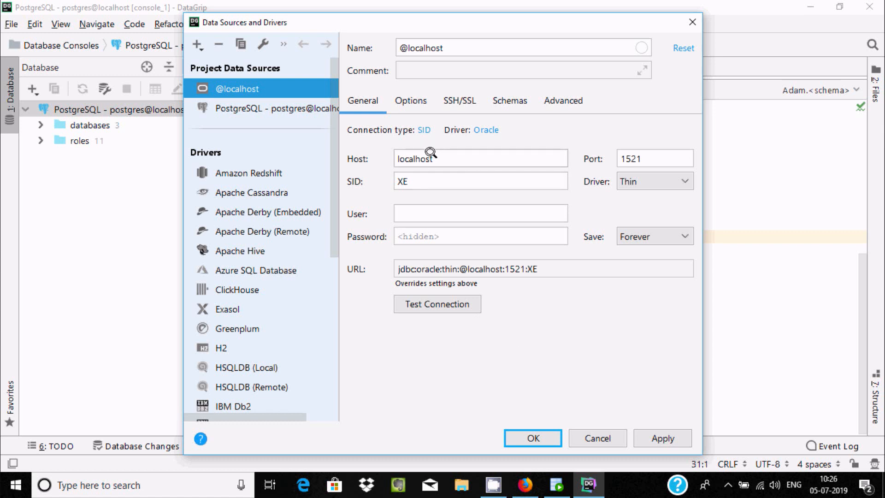
mouse_move(642, 157)
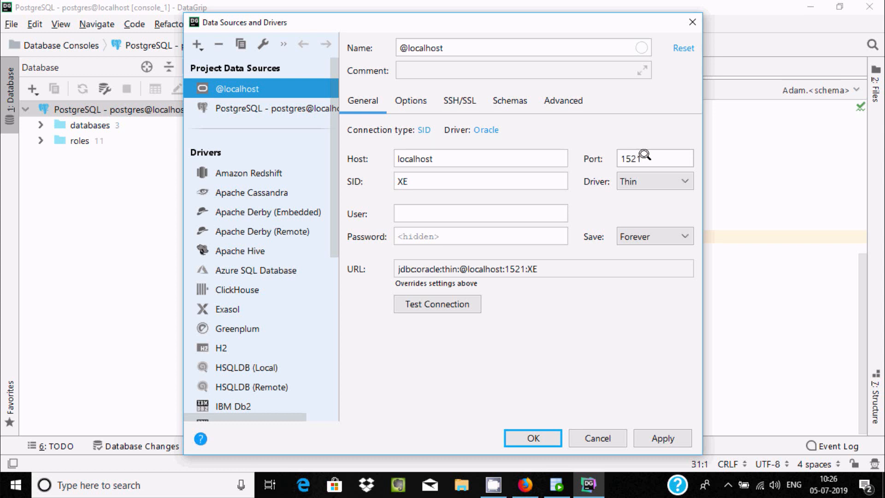
mouse_move(634, 154)
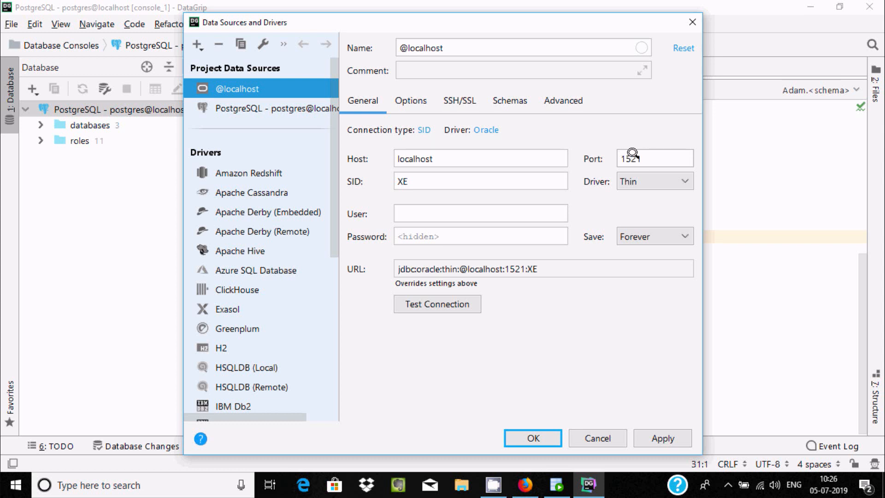
mouse_move(426, 185)
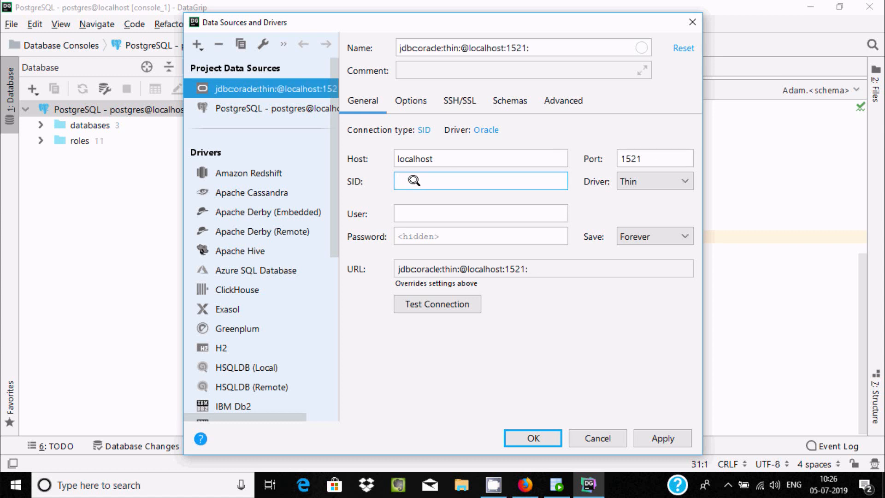
Step: Enter SID orcl for the Oracle connection and move to the User field
text(orcl)
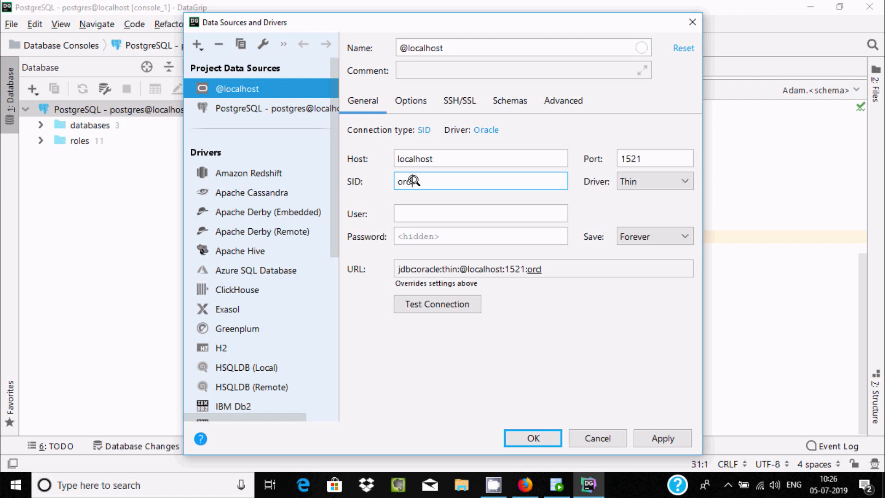
click(479, 213)
text(hr)
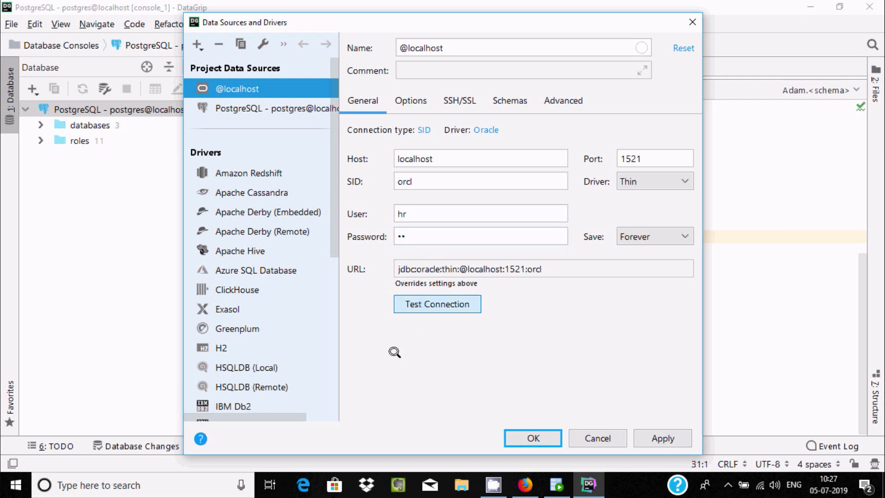
Step: Test the Oracle connection until it reports success
click(437, 303)
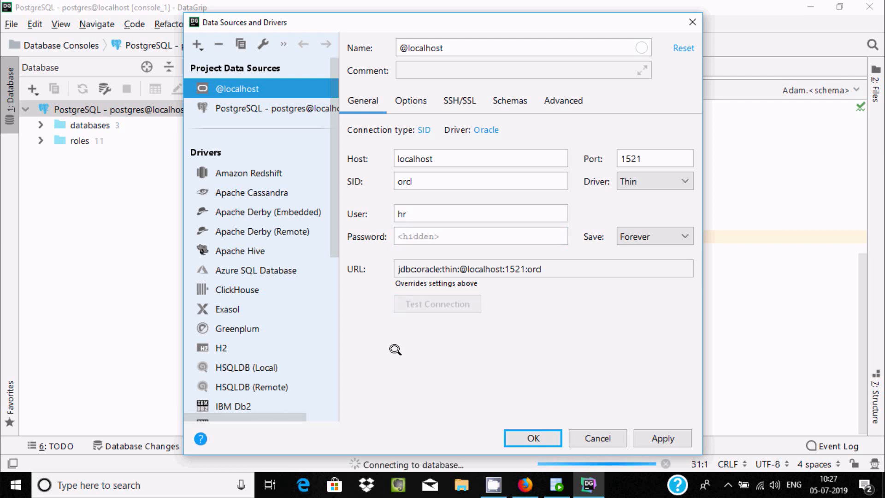
mouse_move(443, 461)
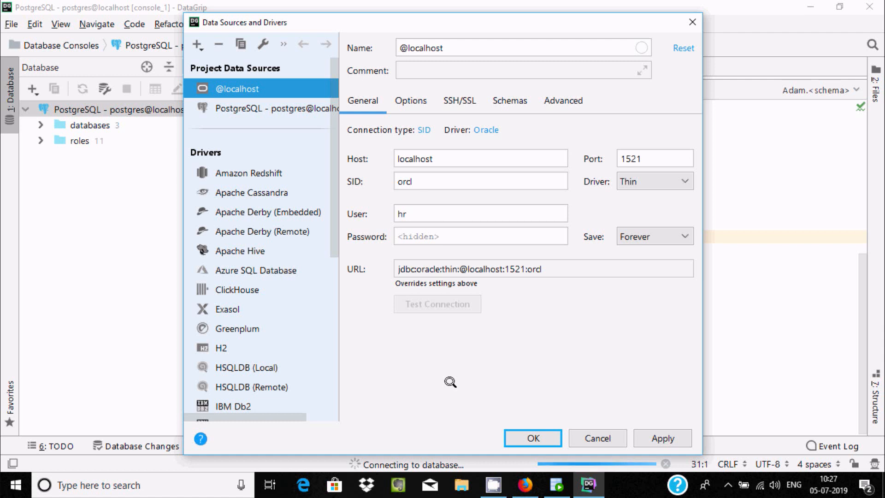
click(436, 303)
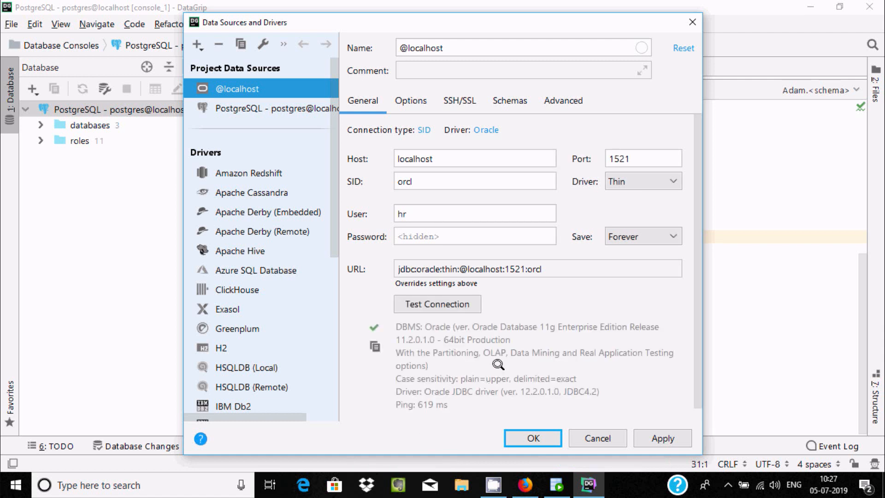
mouse_move(456, 327)
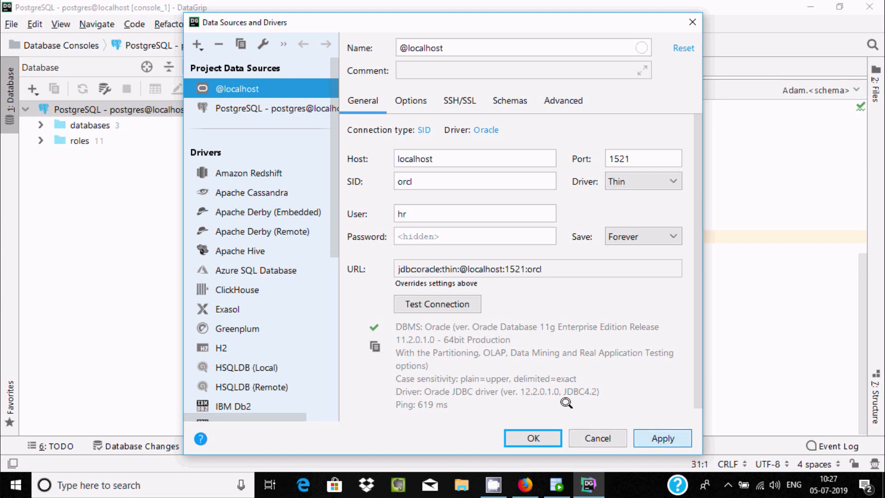
click(662, 437)
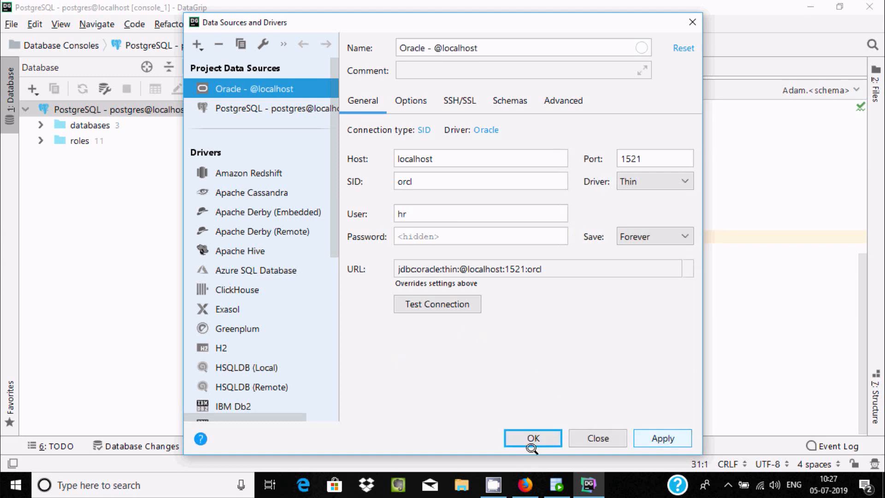
click(532, 437)
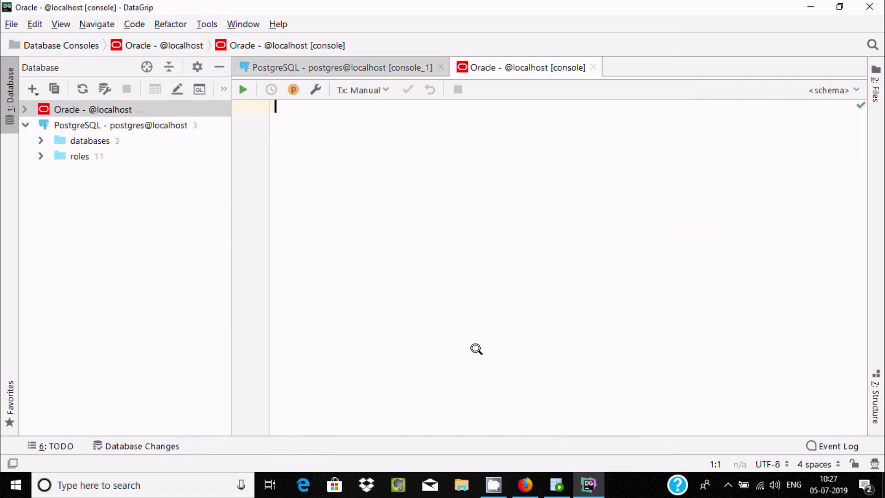
click(95, 110)
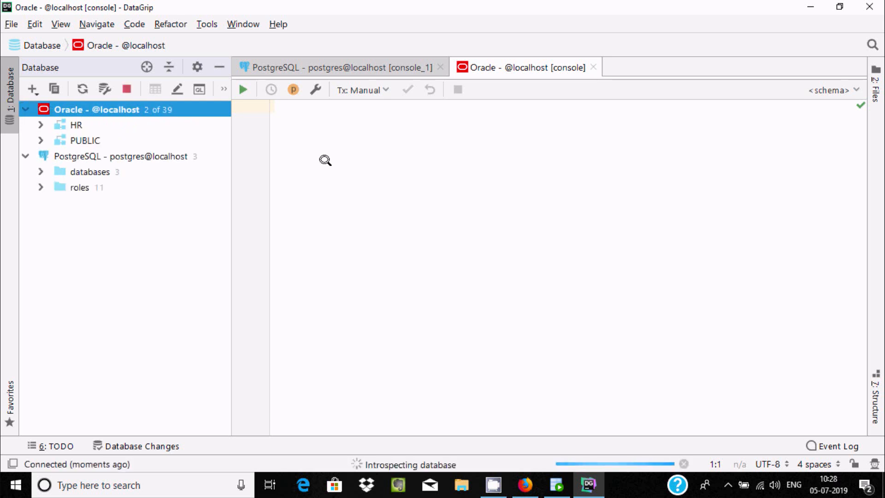
mouse_move(330, 168)
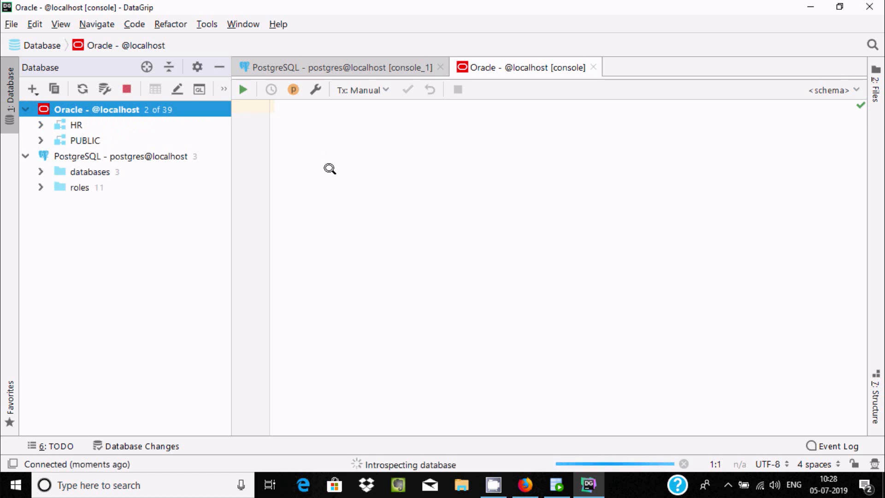
mouse_move(80, 139)
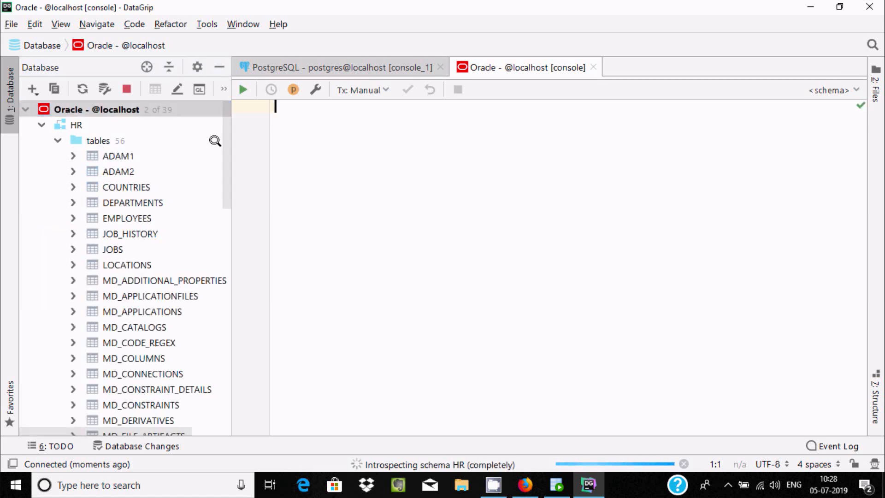
Step: Write select * from COUNTRIES in the Oracle console using completion for the table name
text(select * from)
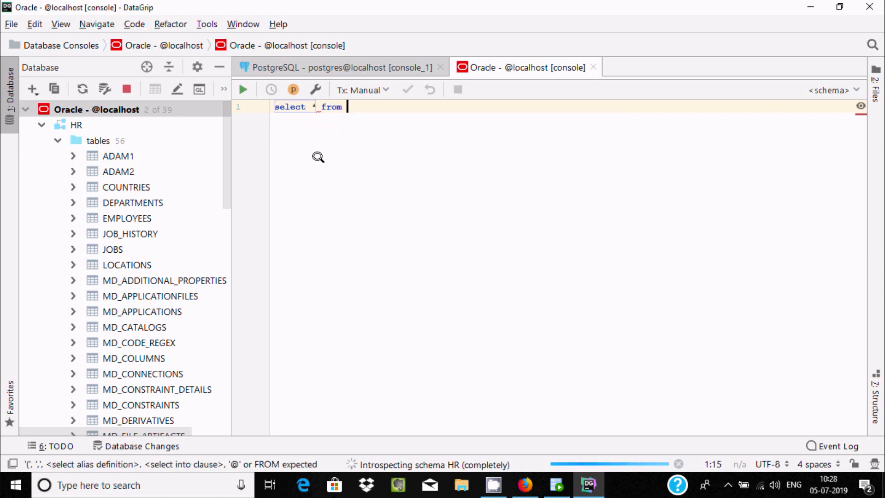
key(ctrl+space)
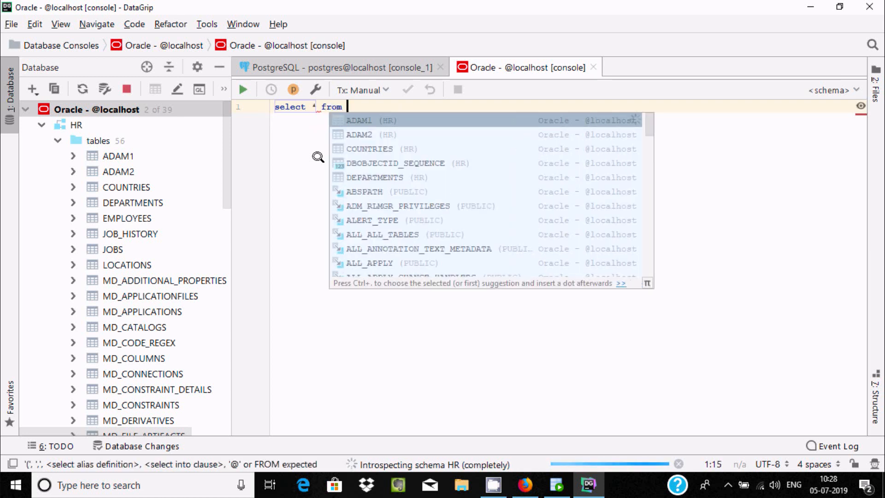
text(Countr)
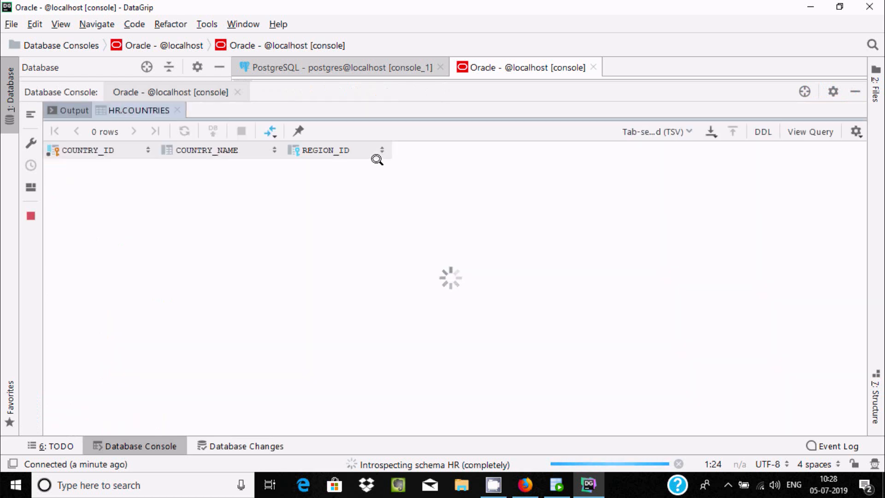
mouse_move(441, 259)
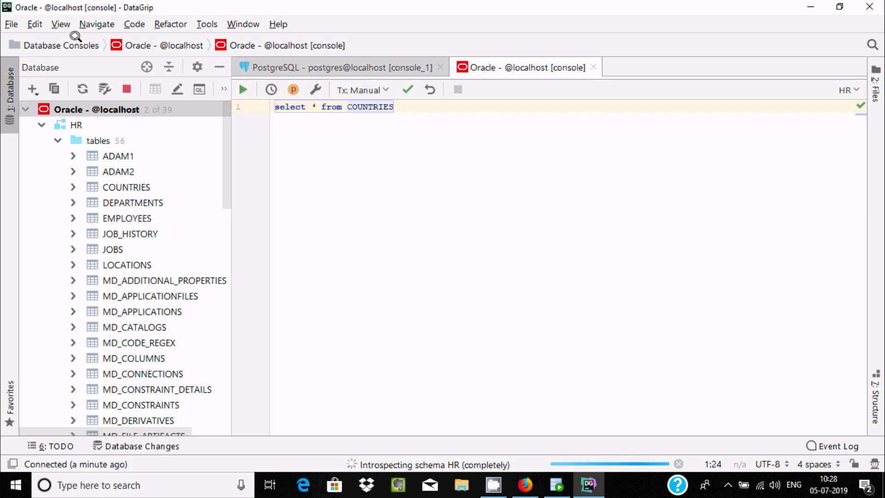
mouse_move(370, 197)
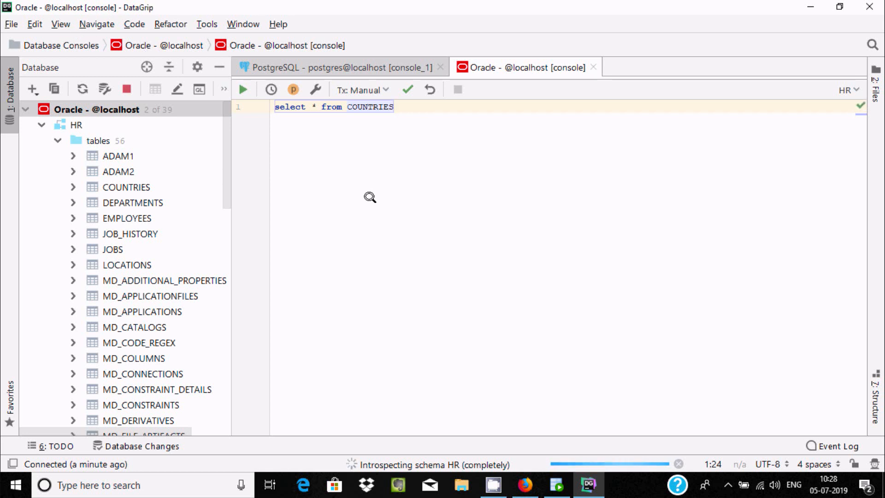
mouse_move(378, 203)
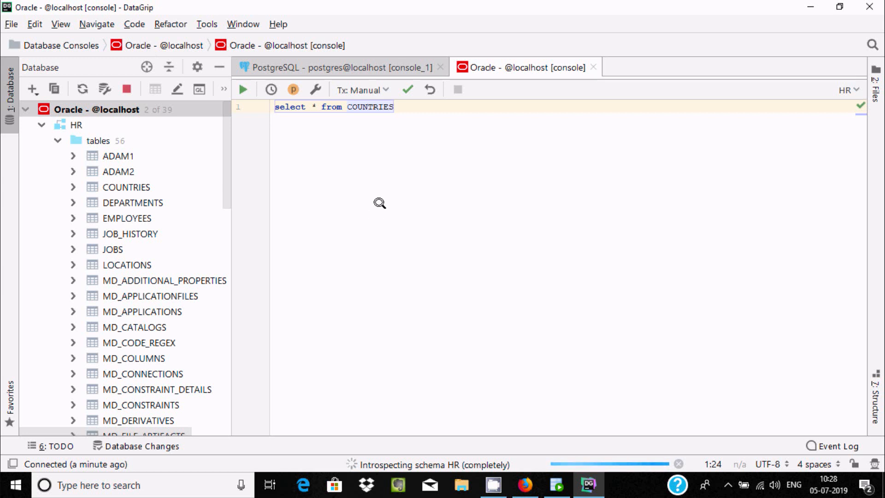